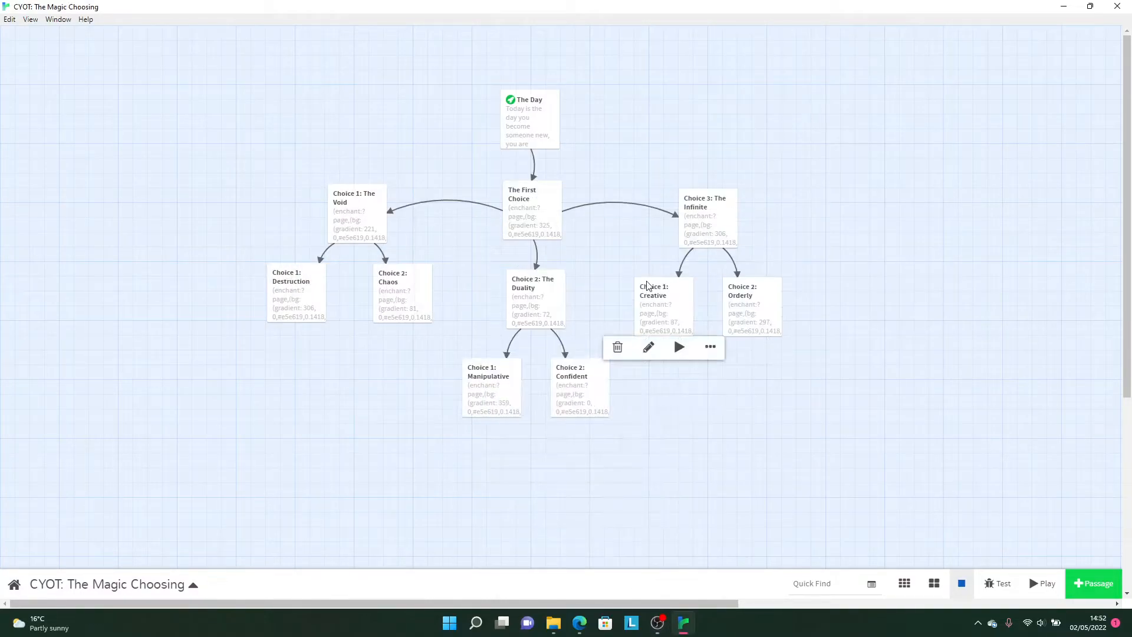
# Select the Chaos passage on the story map, then clear the selection.
pyautogui.click(505, 456)
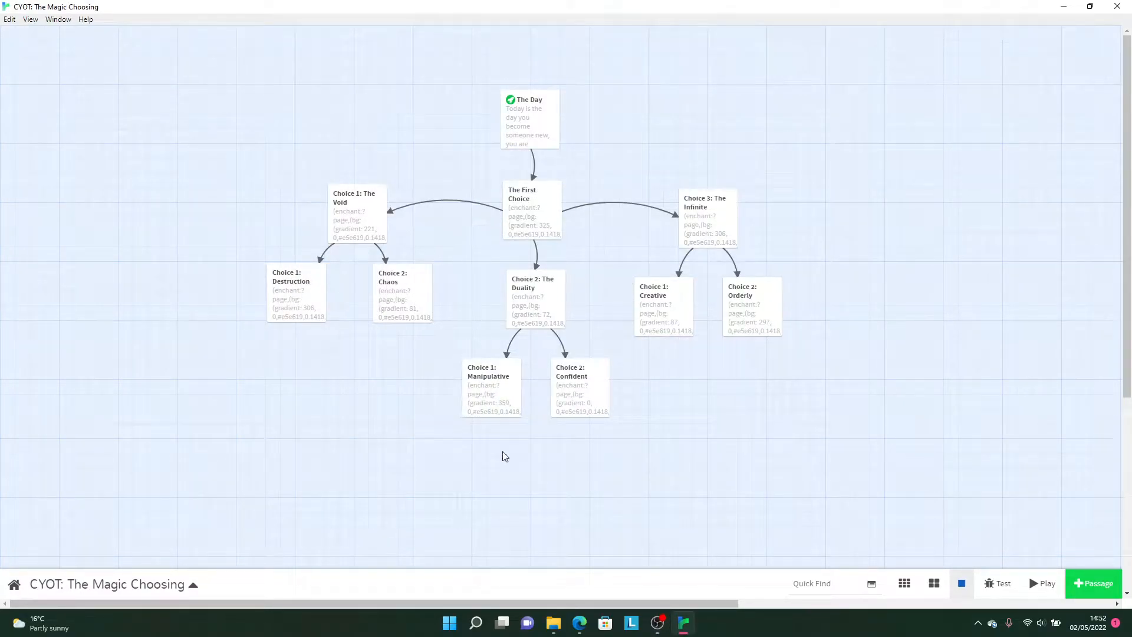
pyautogui.moveTo(807, 64)
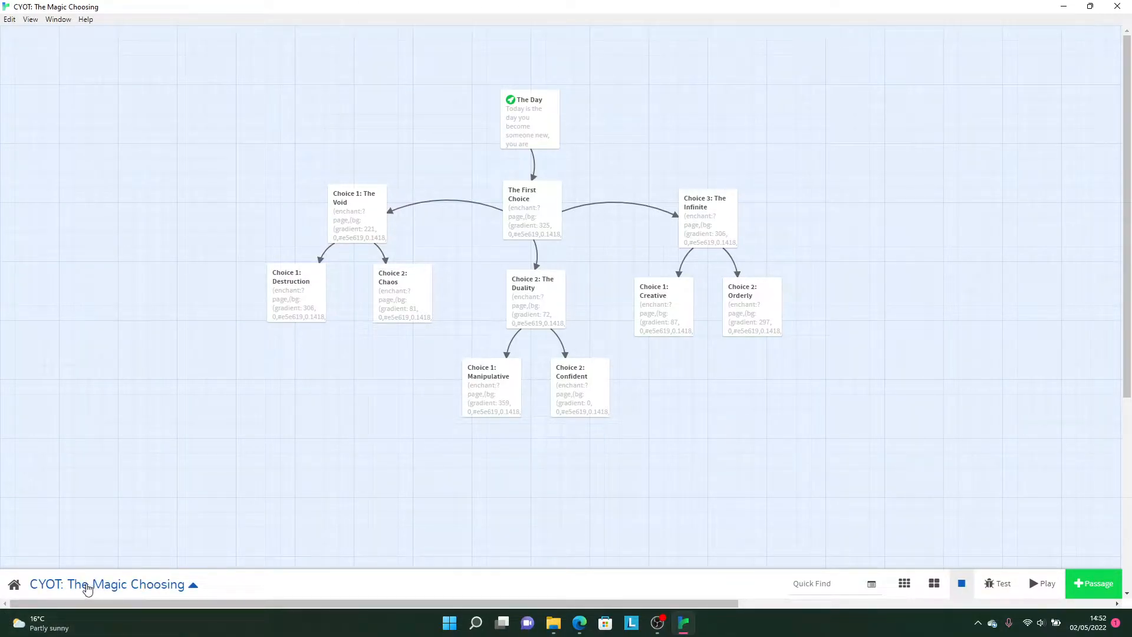
pyautogui.click(402, 292)
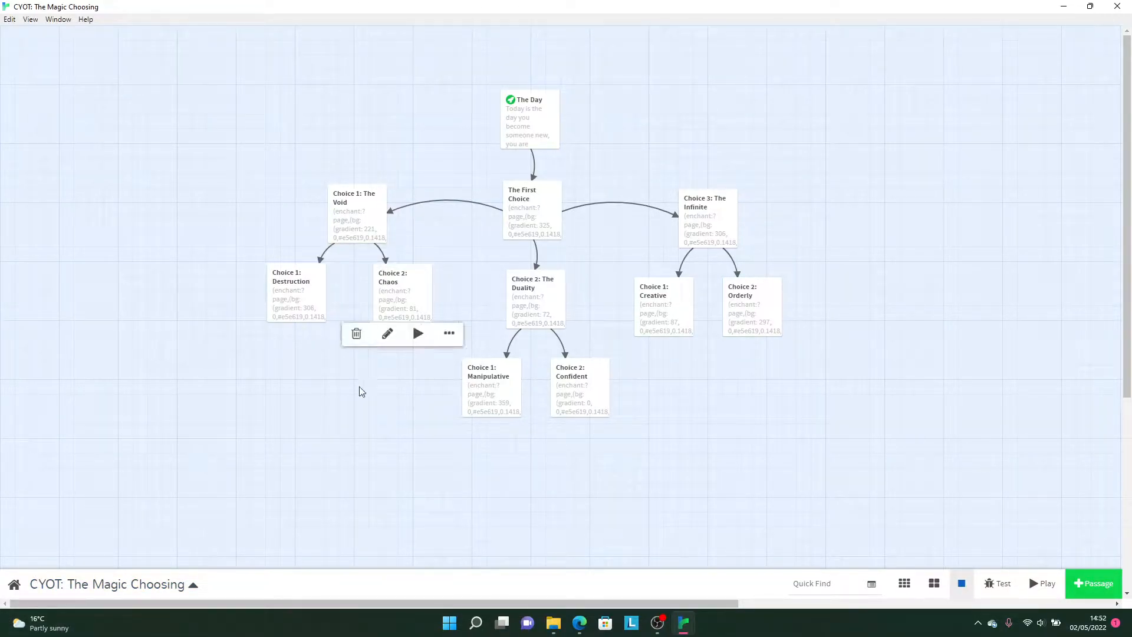
pyautogui.click(454, 195)
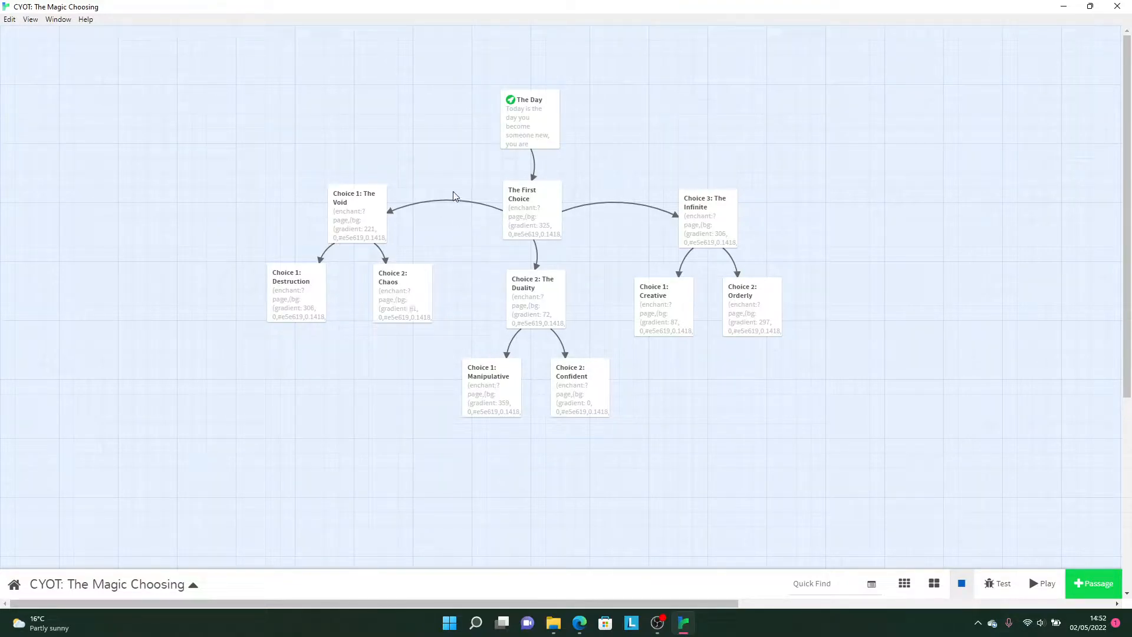
pyautogui.moveTo(442, 310)
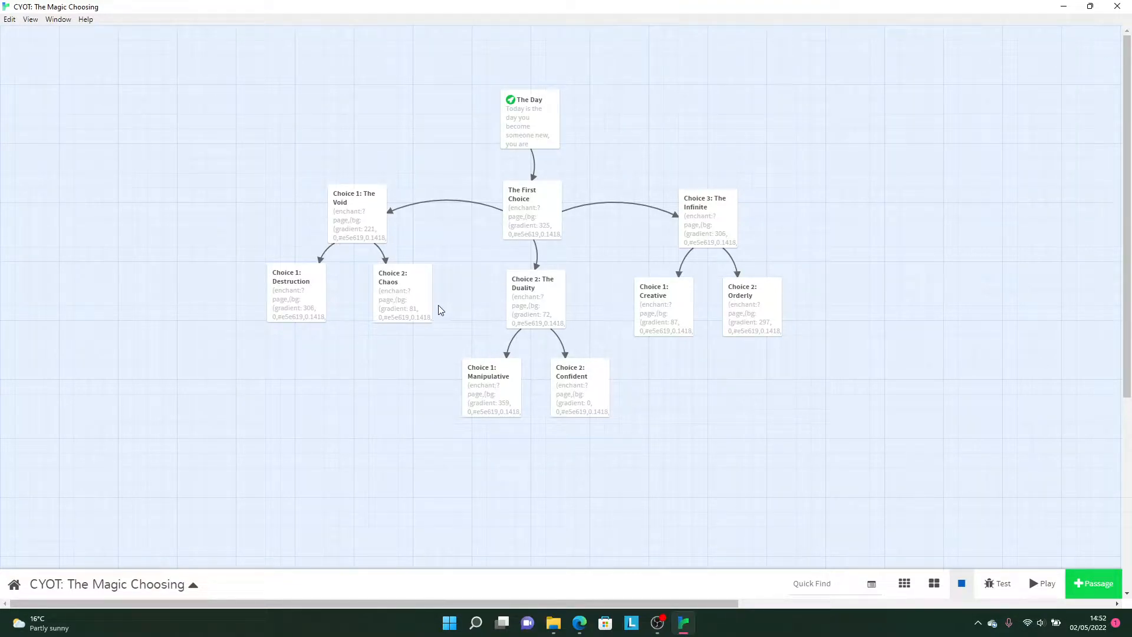
pyautogui.moveTo(421, 229)
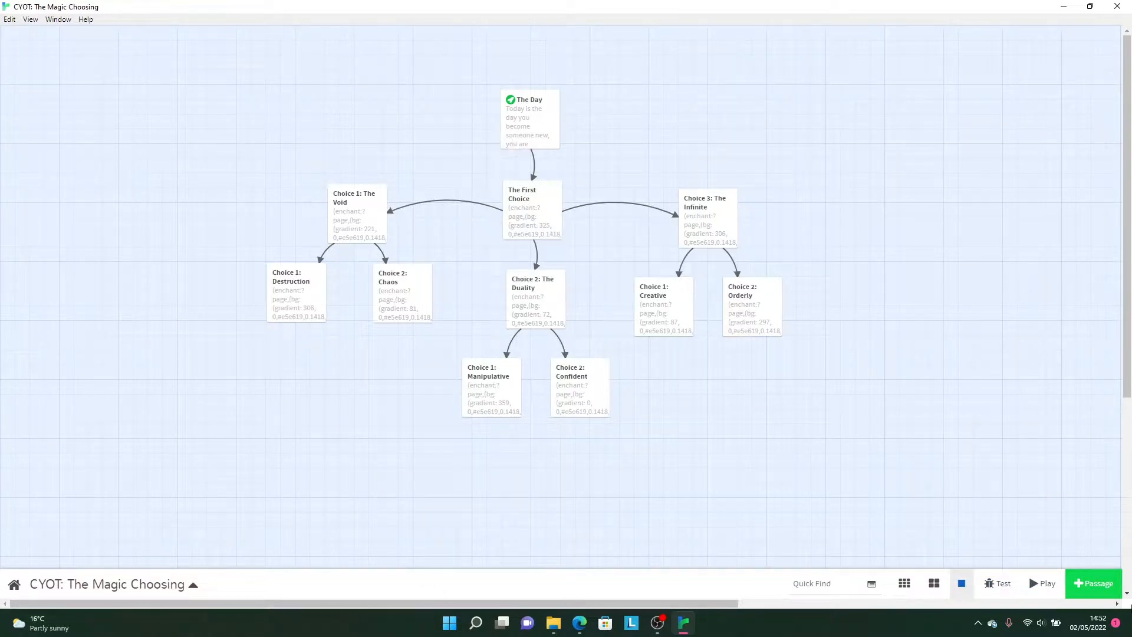
pyautogui.moveTo(1053, 591)
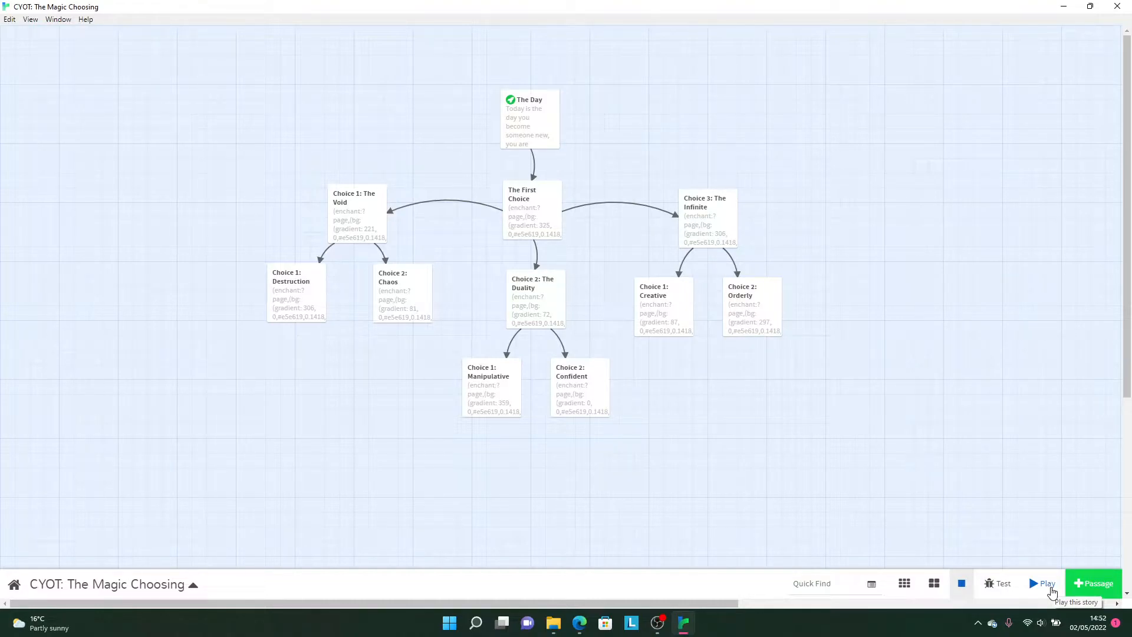
# Play the story in Edge through the first choice into The Void passage.
pyautogui.click(1041, 583)
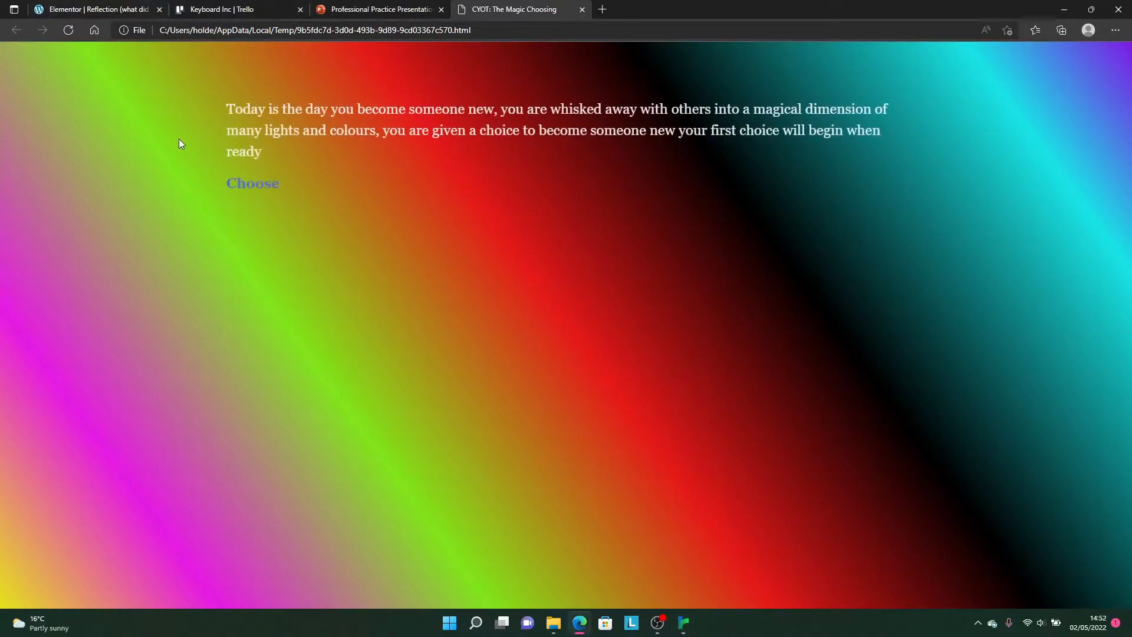
pyautogui.moveTo(165, 515)
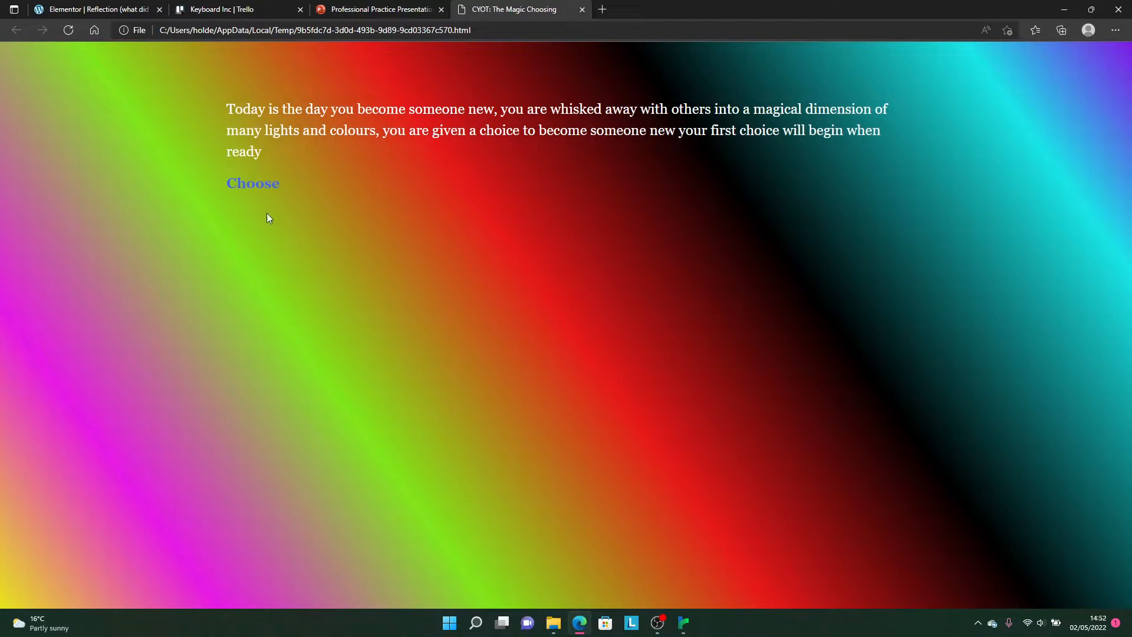
pyautogui.moveTo(261, 194)
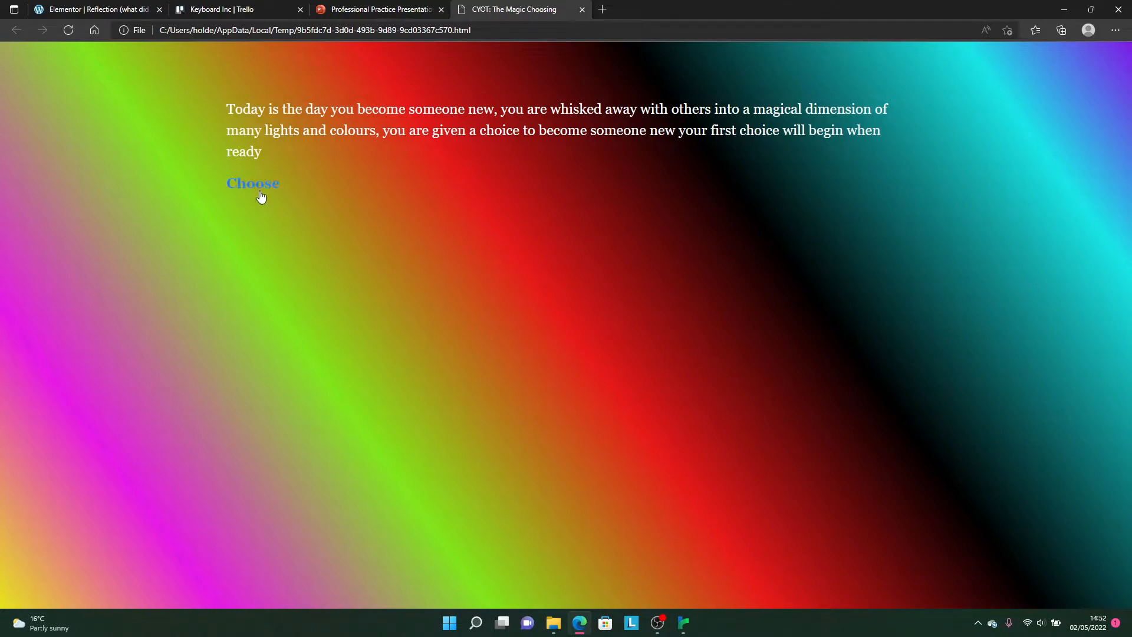
pyautogui.click(253, 183)
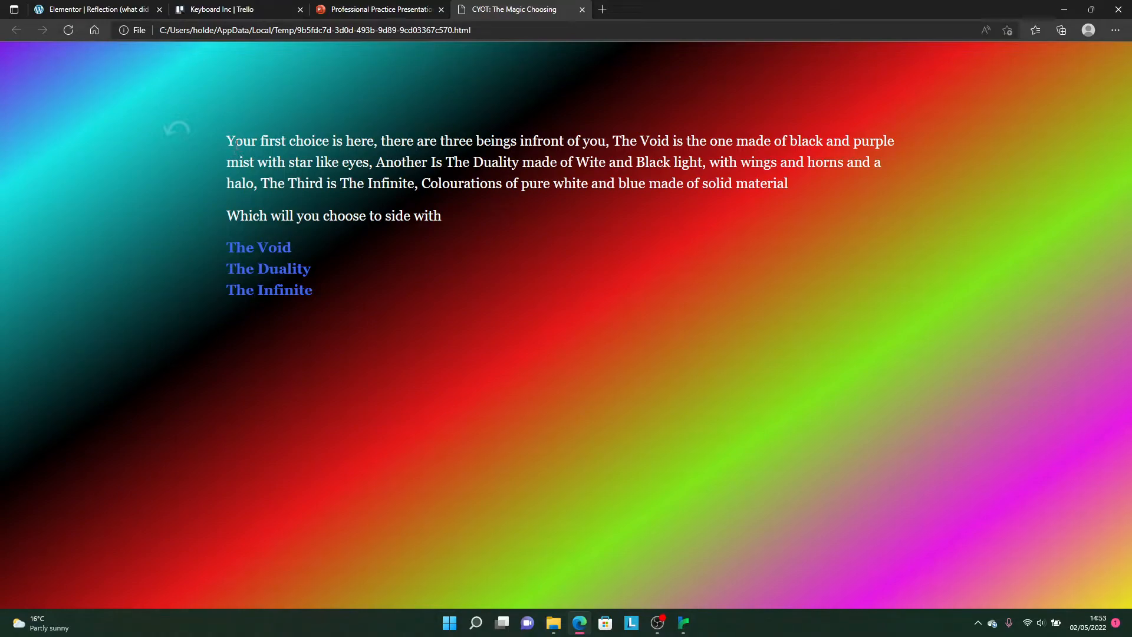
pyautogui.moveTo(836, 157)
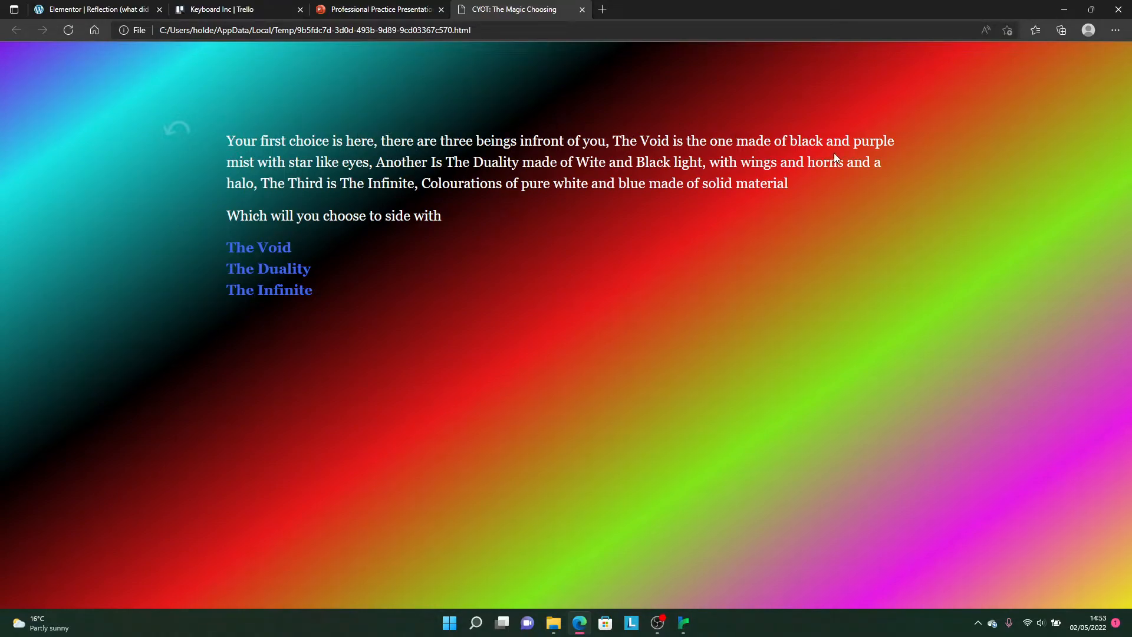
pyautogui.moveTo(334, 209)
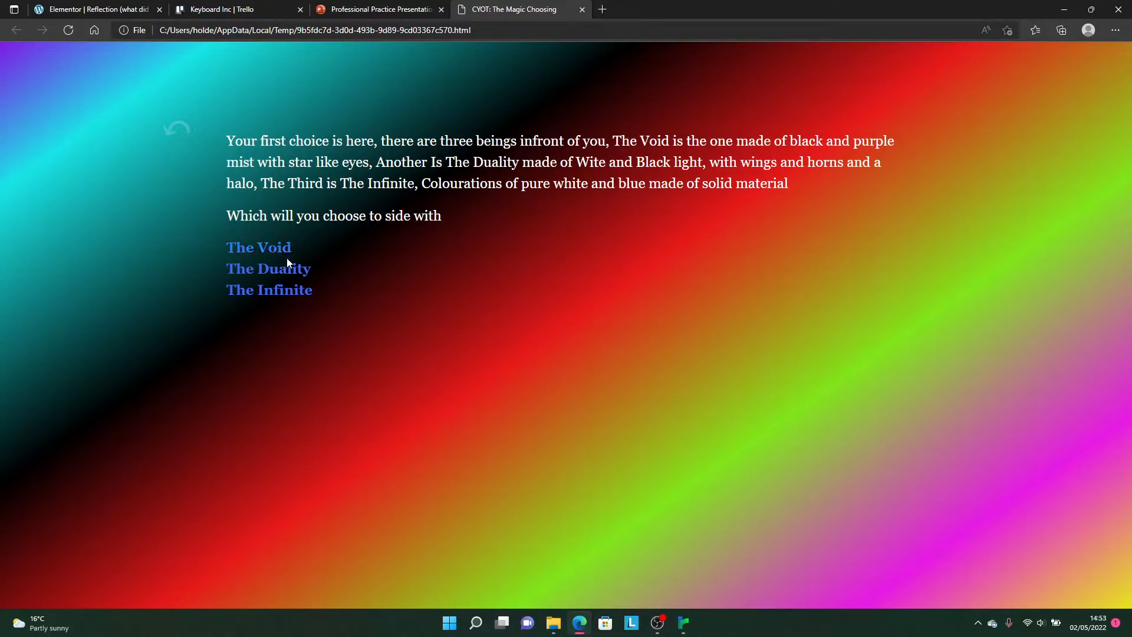
pyautogui.moveTo(282, 297)
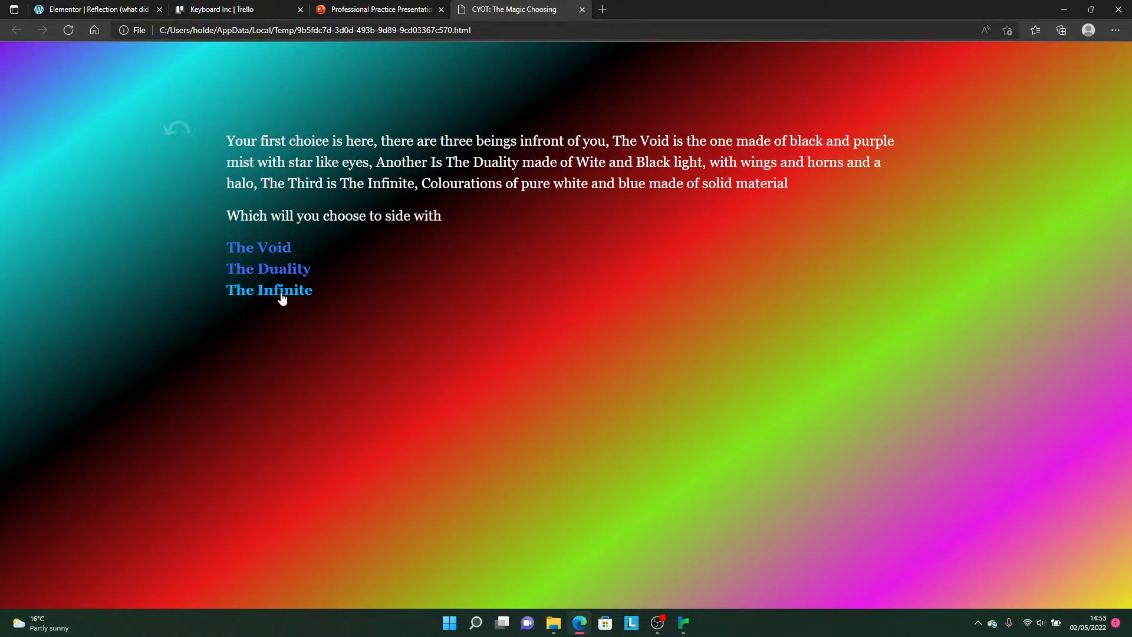
pyautogui.moveTo(282, 241)
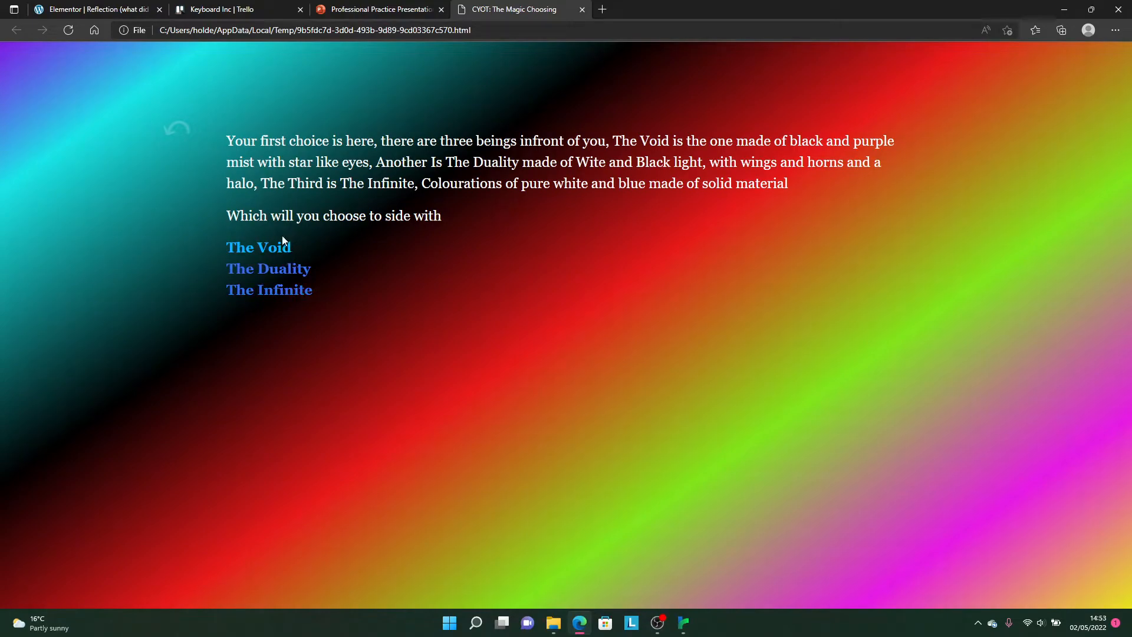
pyautogui.click(258, 247)
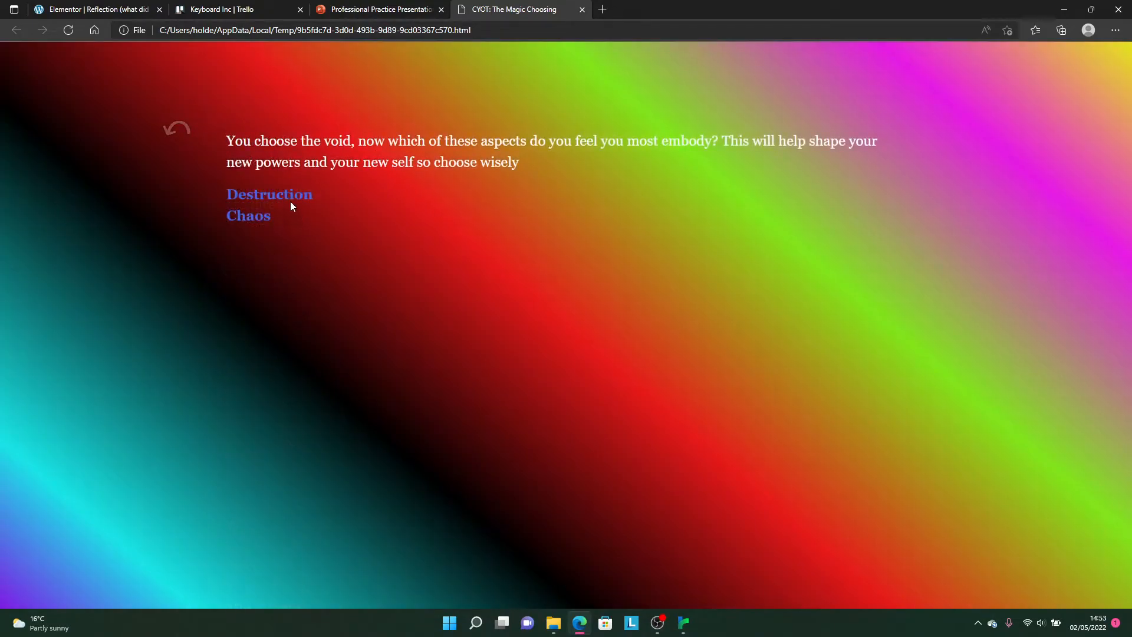
pyautogui.moveTo(283, 202)
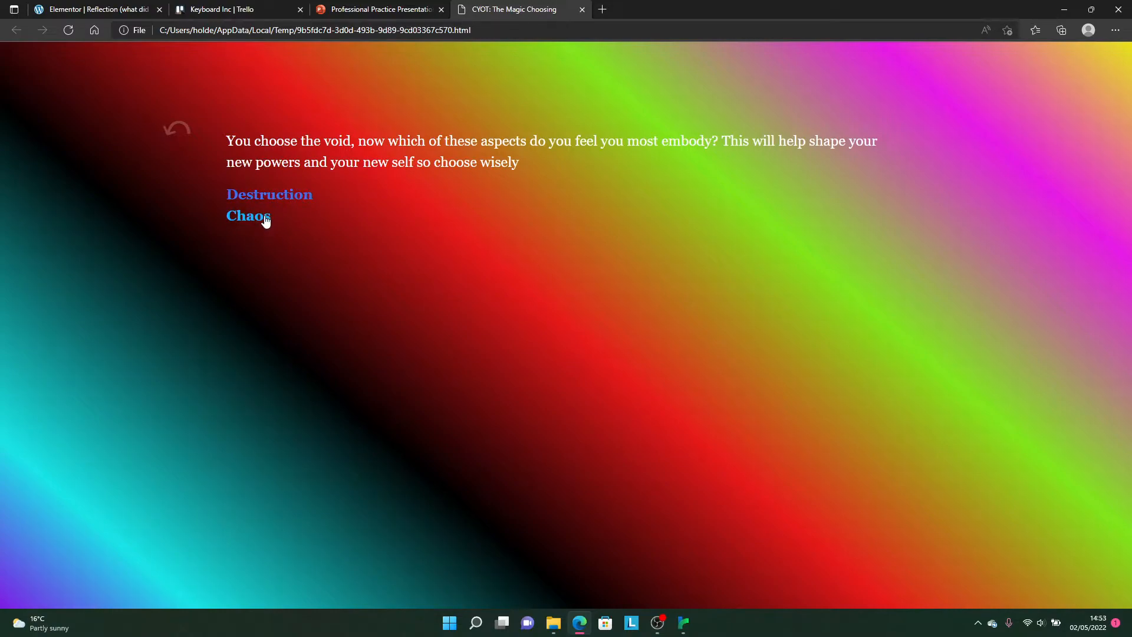
# Play the Chaos, Manipulative and Creative aspects of the Void, Duality and Infinite branches.
pyautogui.click(248, 215)
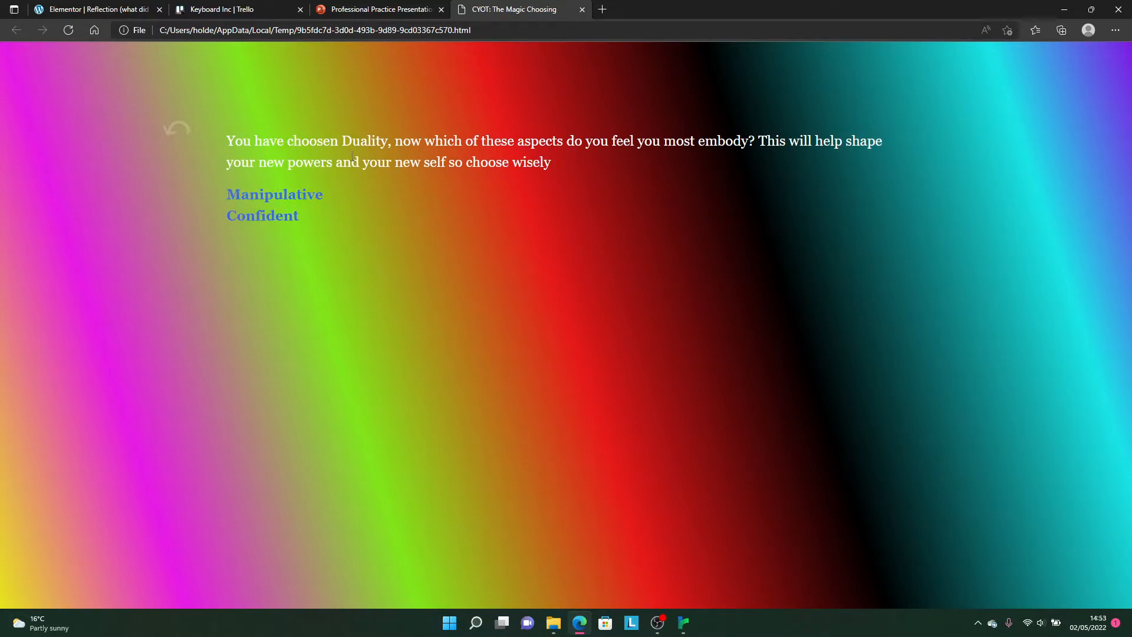
pyautogui.moveTo(914, 121)
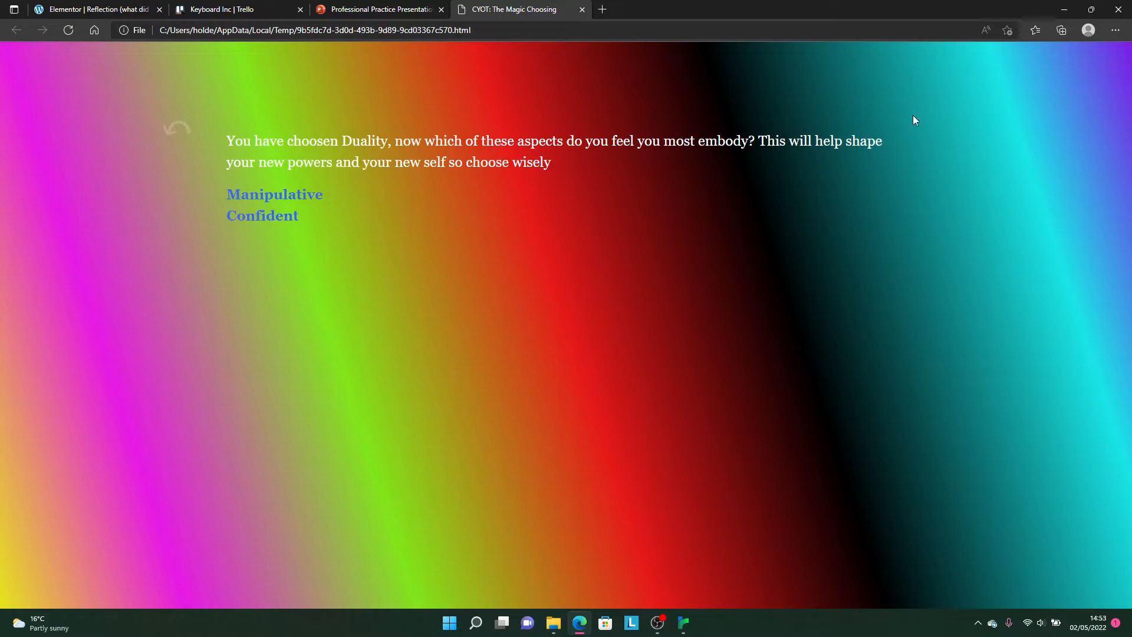
pyautogui.moveTo(306, 196)
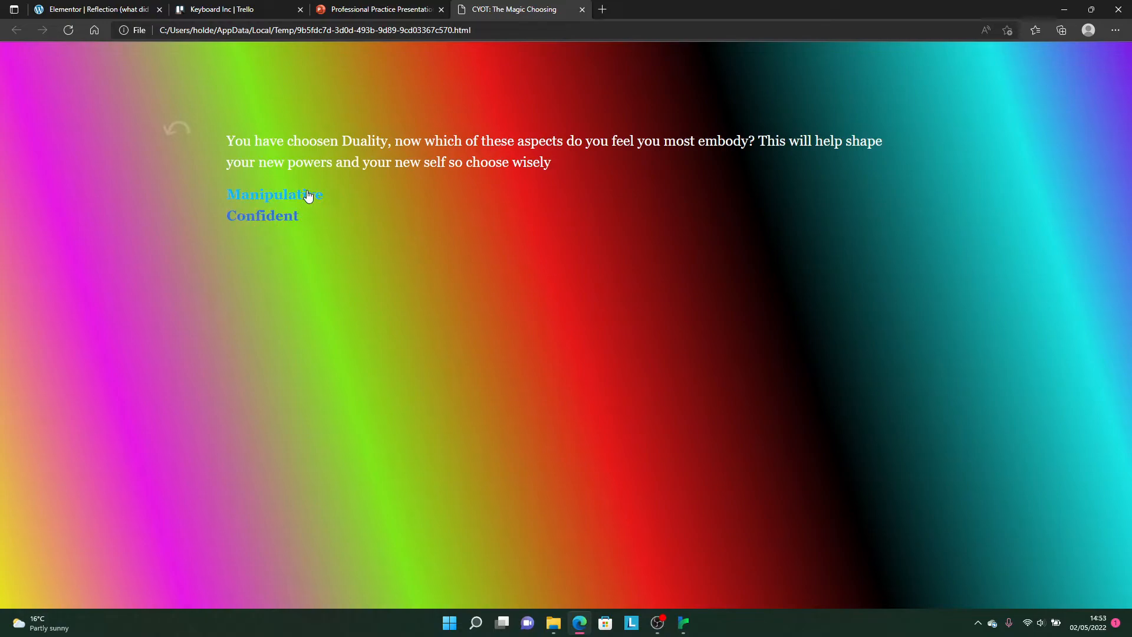
pyautogui.click(274, 194)
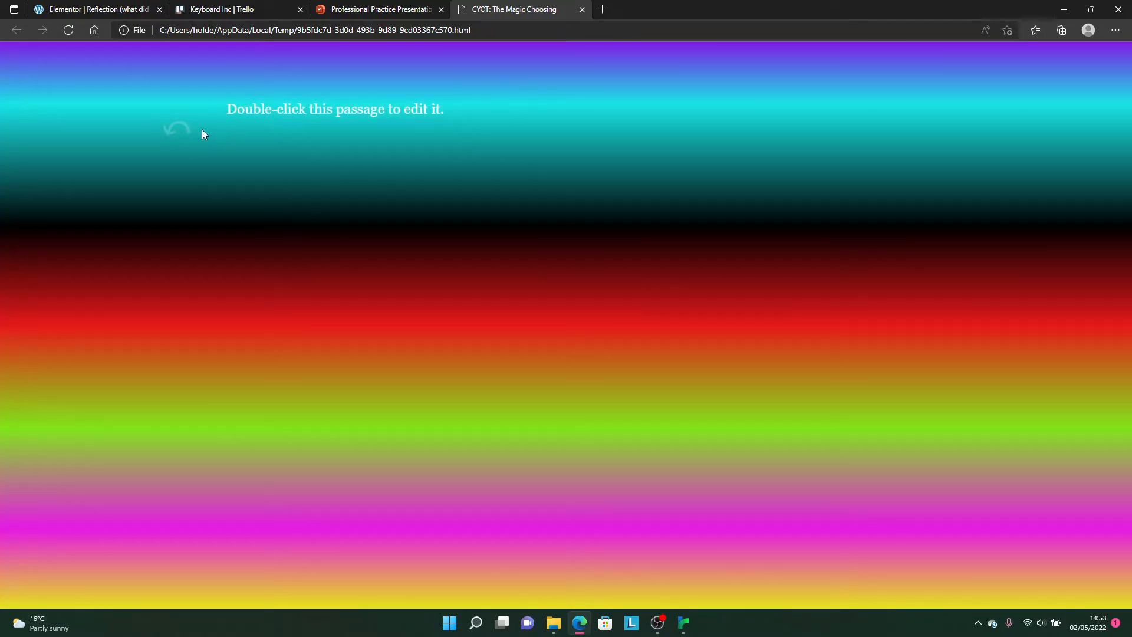
pyautogui.moveTo(582, 422)
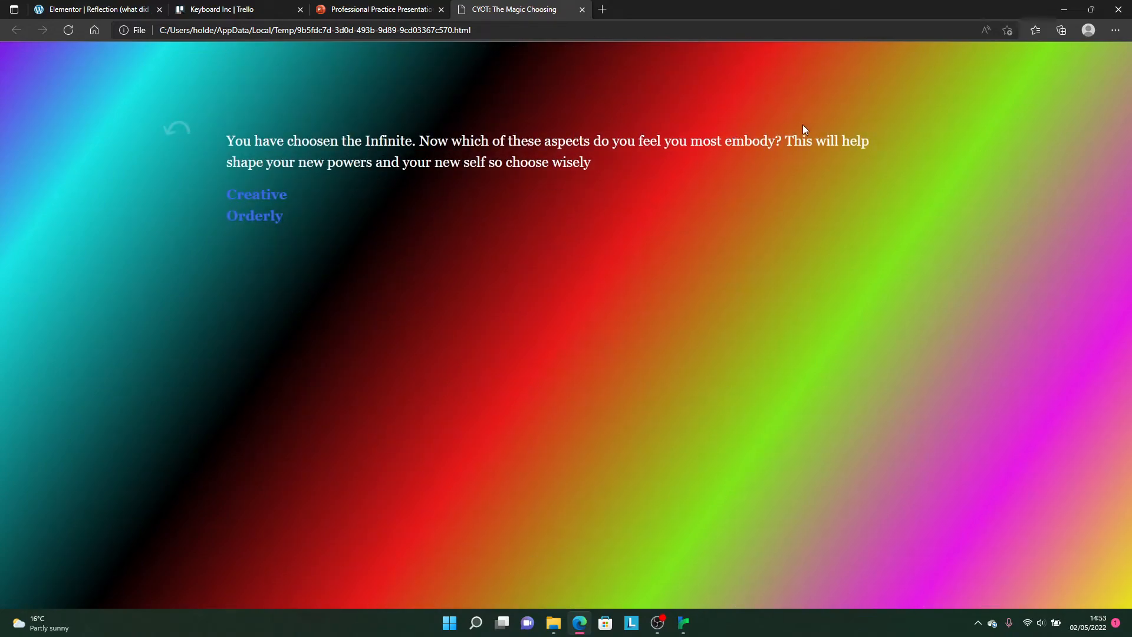
pyautogui.moveTo(281, 195)
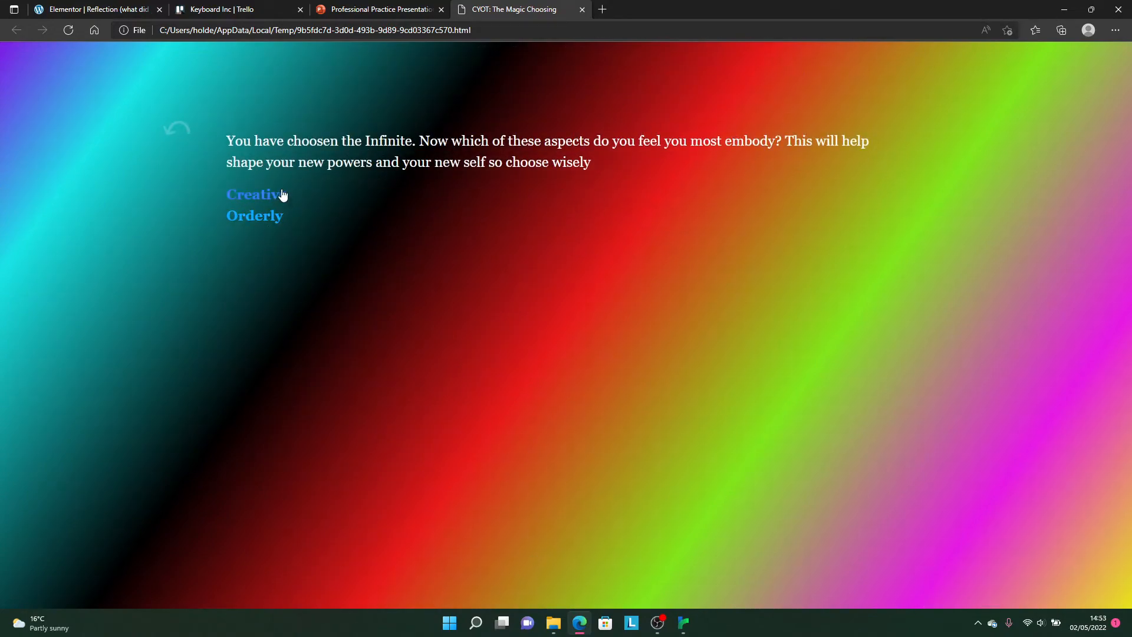
pyautogui.click(250, 194)
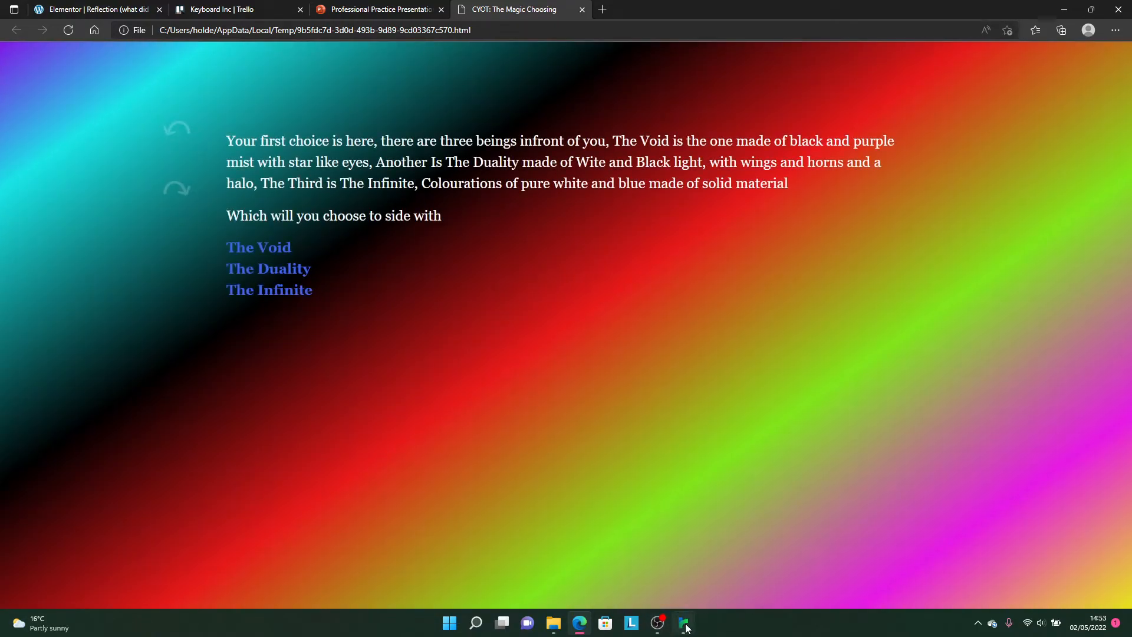
# Inspect the 'Choice 1: The Void' and 'Choice 2: Chaos' passages, closing both unchanged.
pyautogui.click(684, 623)
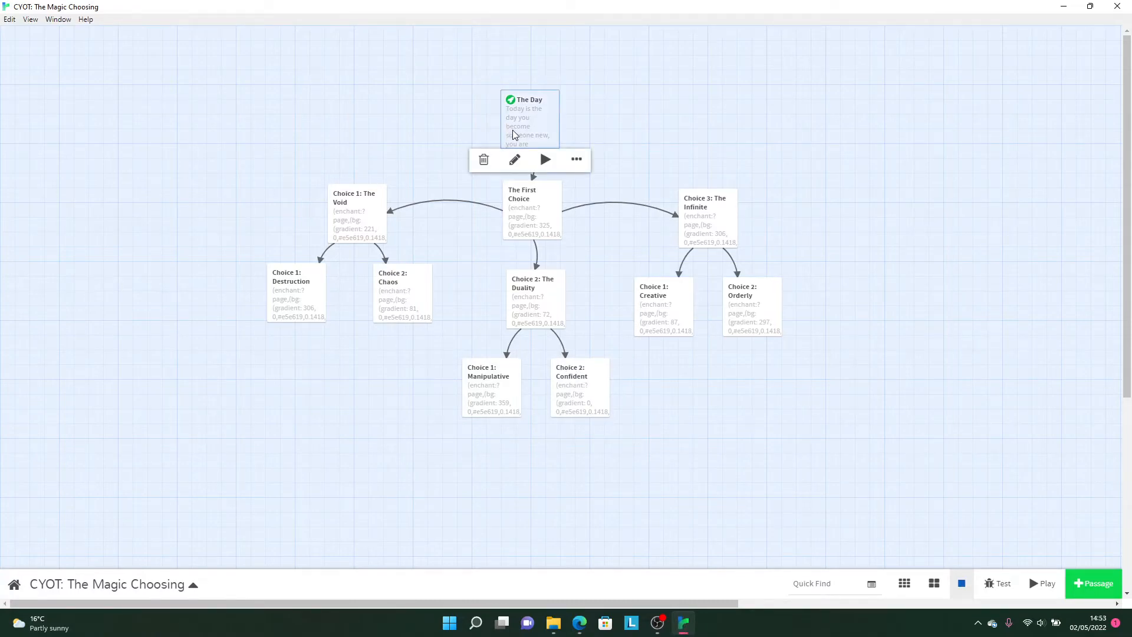
pyautogui.click(513, 160)
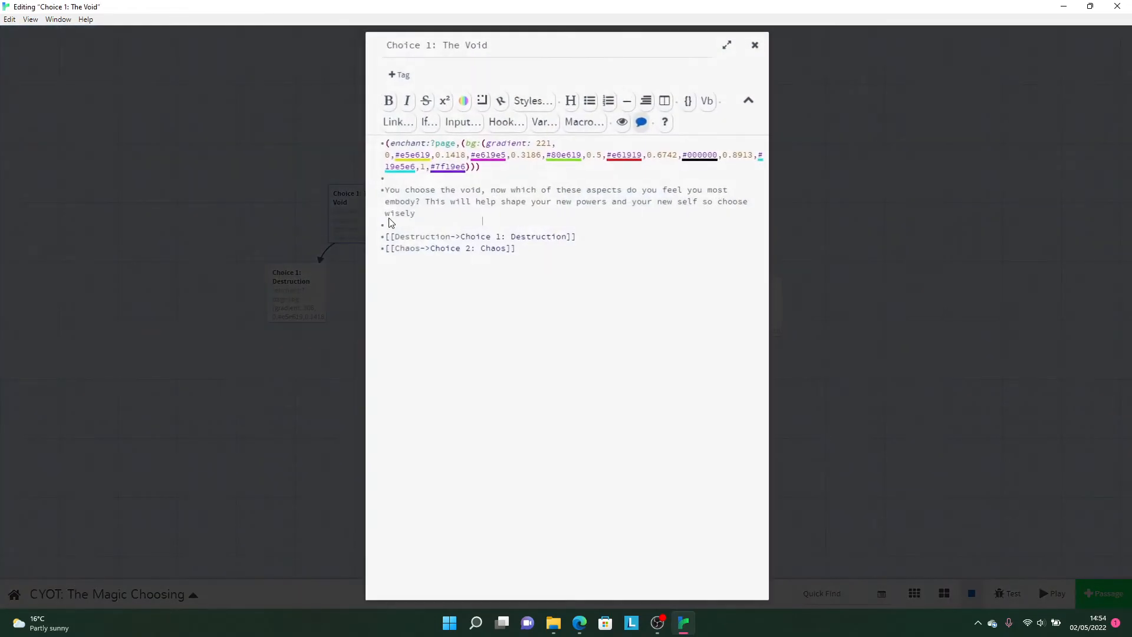
pyautogui.click(754, 45)
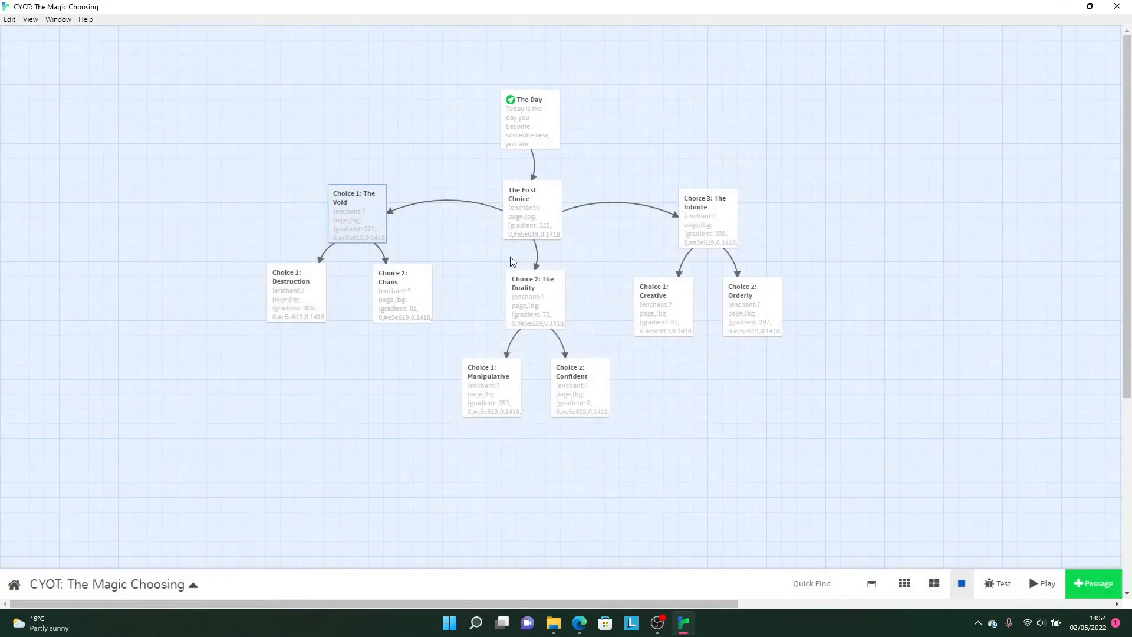
pyautogui.doubleClick(401, 291)
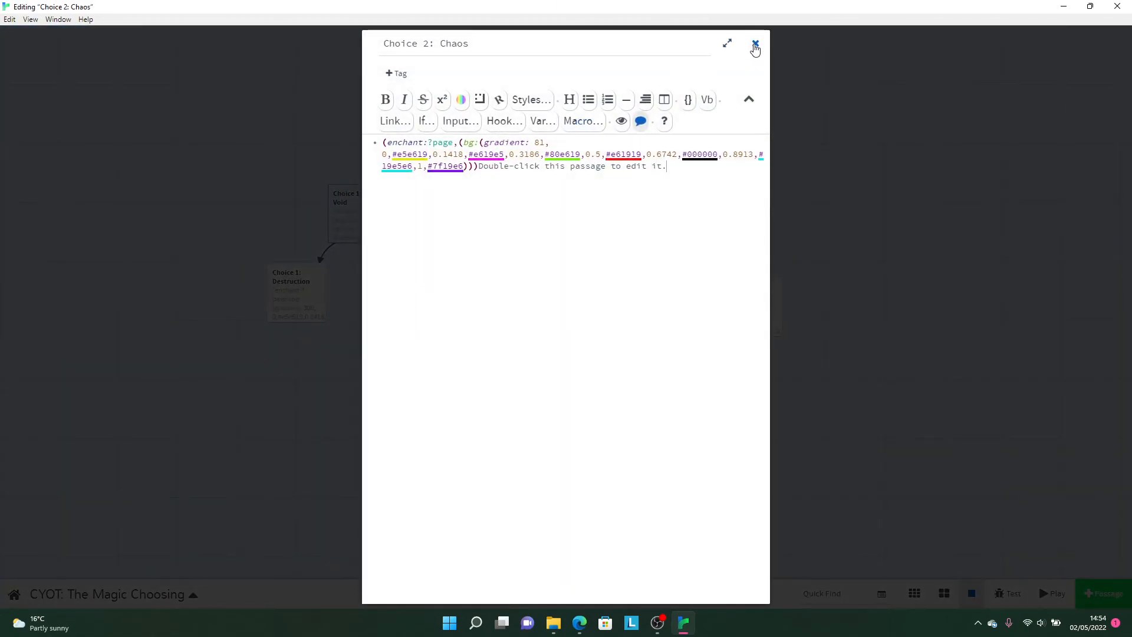
pyautogui.click(754, 43)
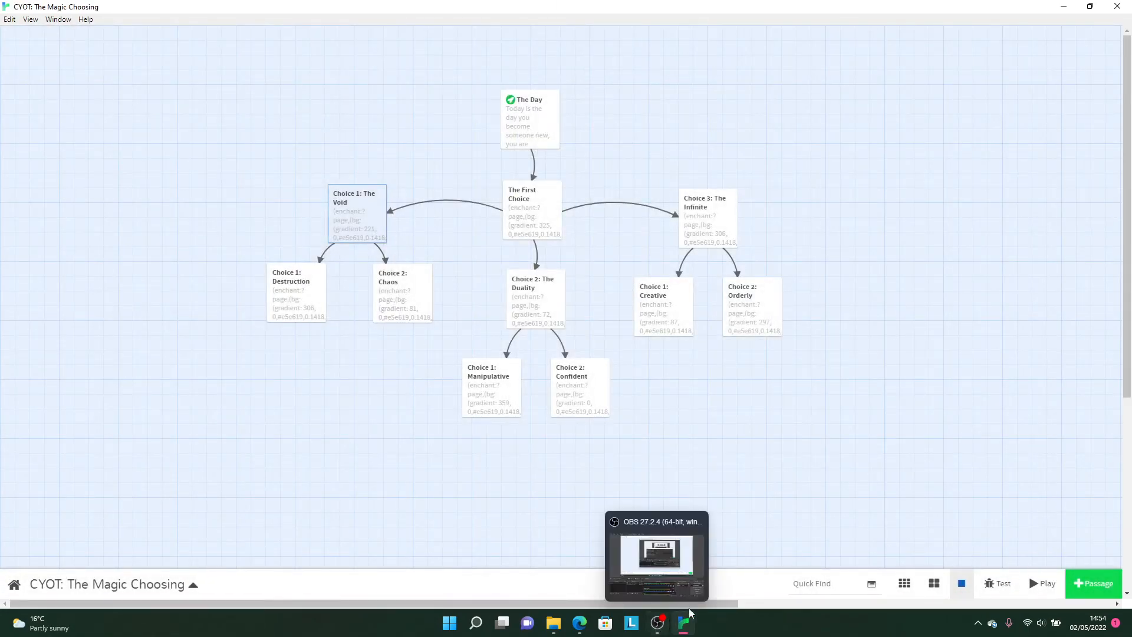